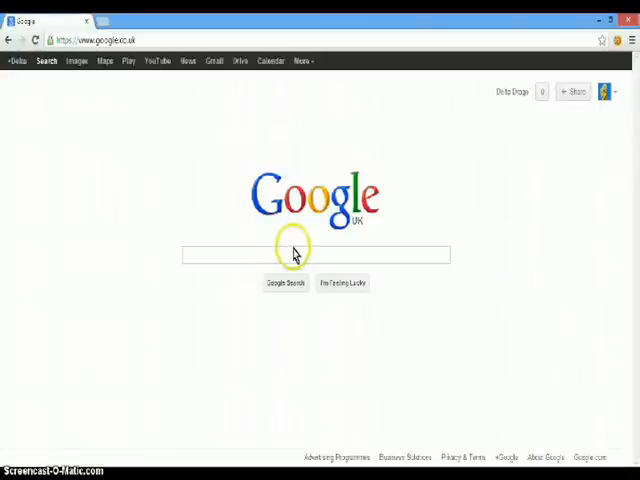
- Go to minecraft.net from the Google UK homepage via the address bar
left_click(315, 255)
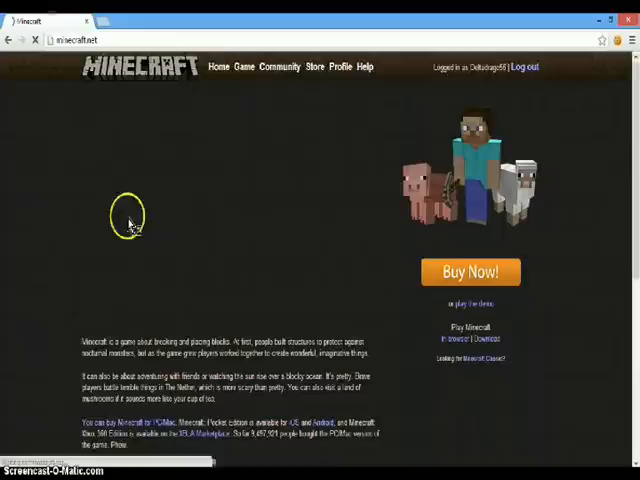
- Choose Buy Now to reach the 17.95 GBP Mastercard payment page
left_click(470, 272)
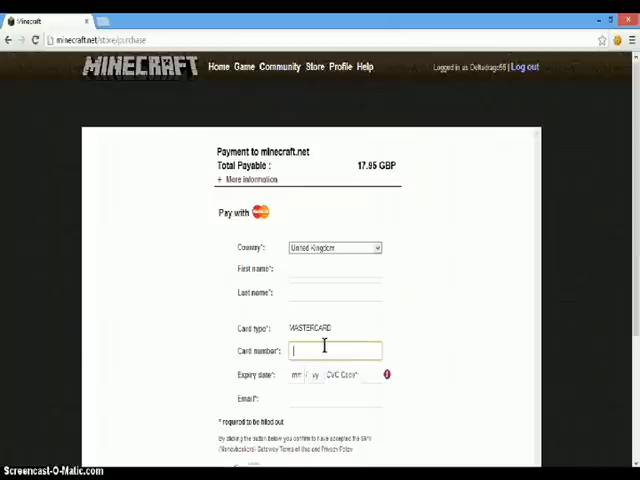
- Scroll down the payment form toward the Confirm and Pay button
scroll("down", 3)
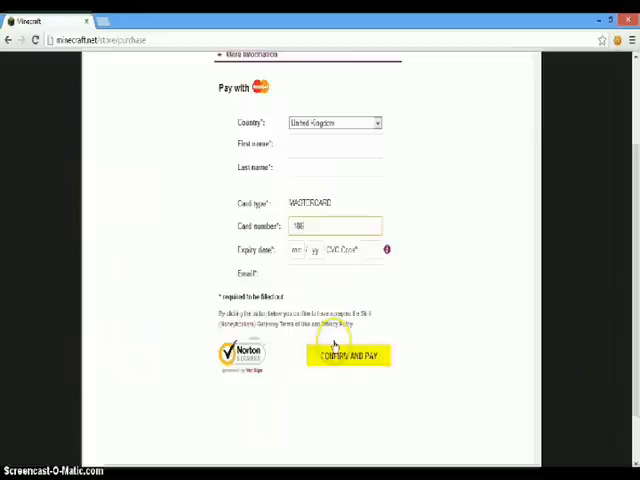